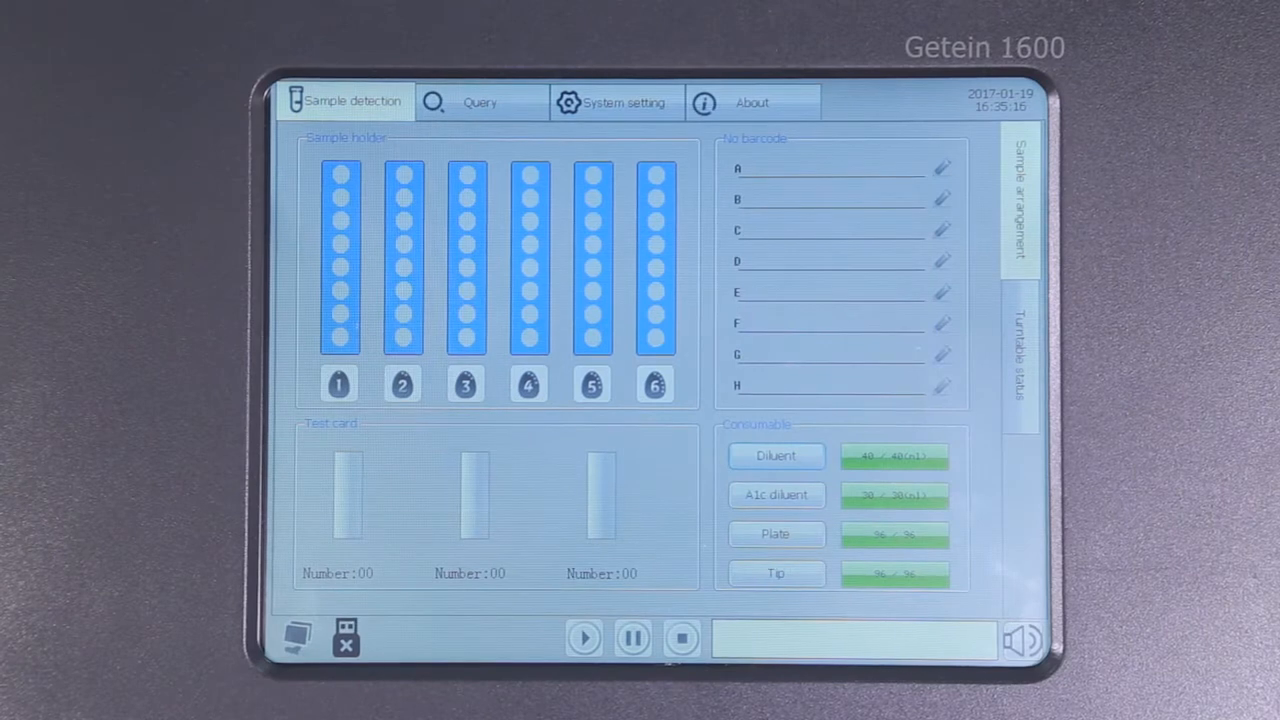
Browse the Query, System setting and instrument info screens, then return to System setting.
{"action": "left_click", "coordinate": [480, 102]}
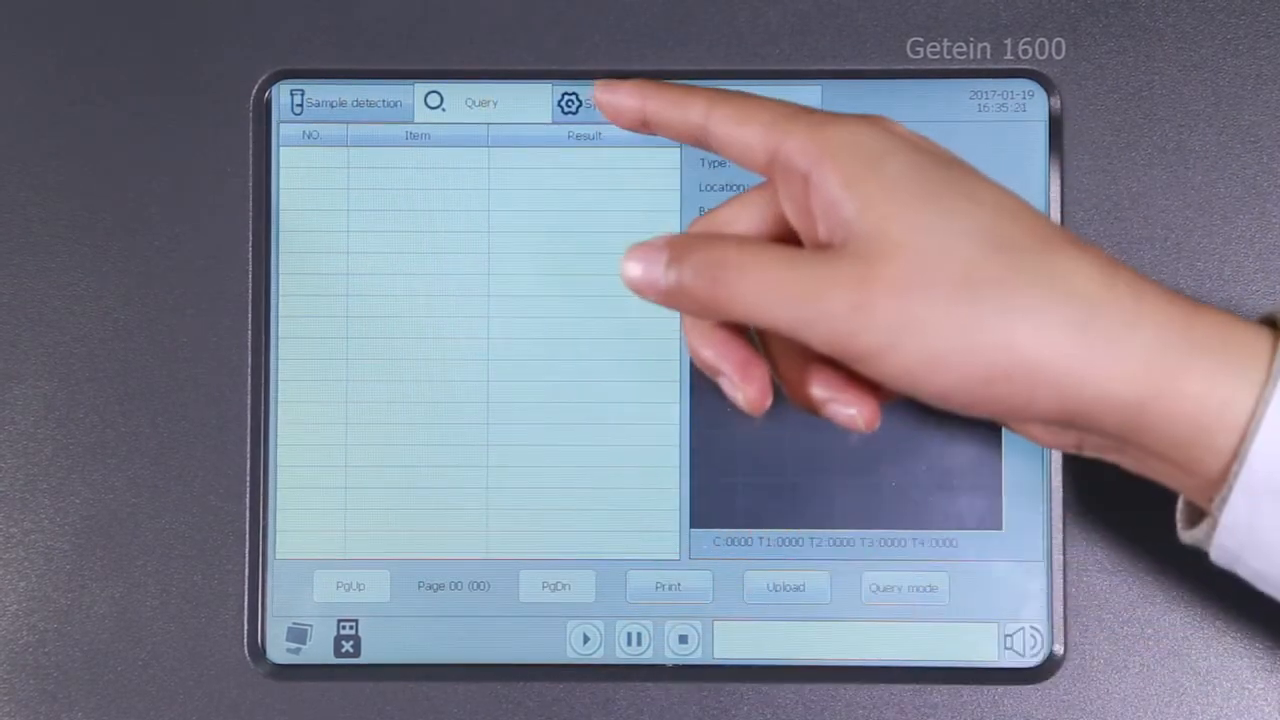
{"action": "left_click", "coordinate": [588, 104]}
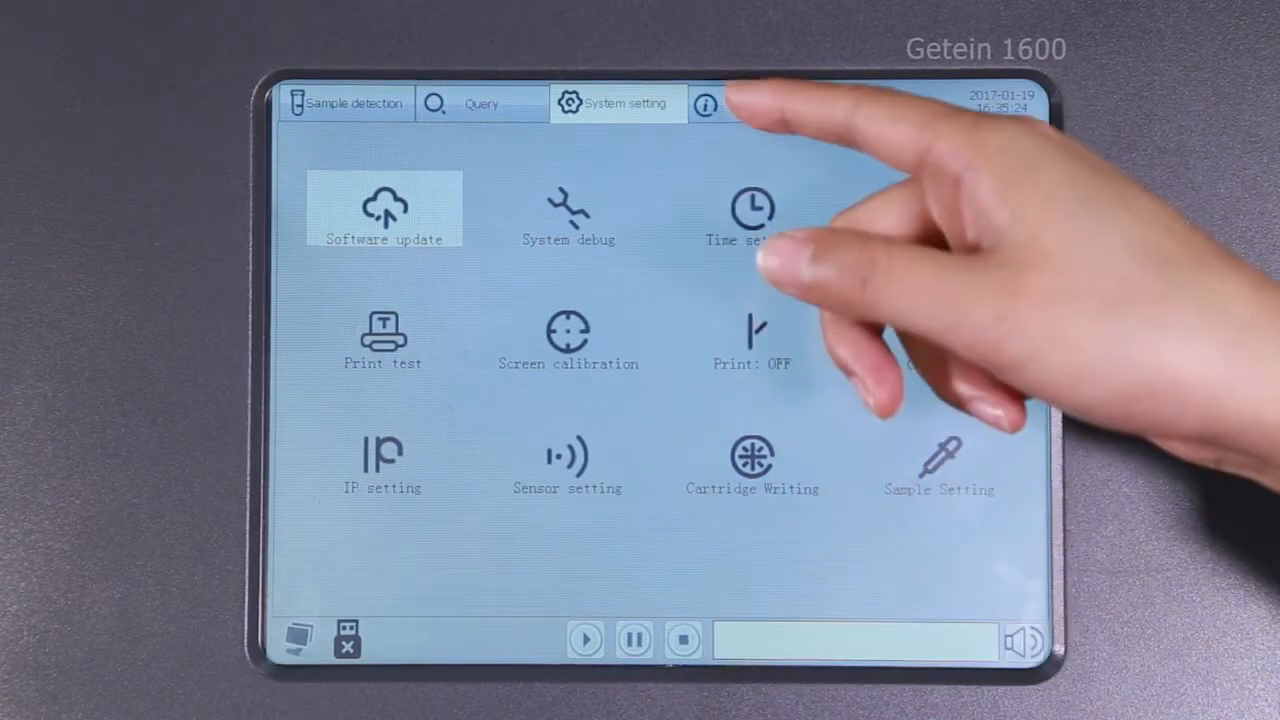
{"action": "left_click", "coordinate": [704, 104]}
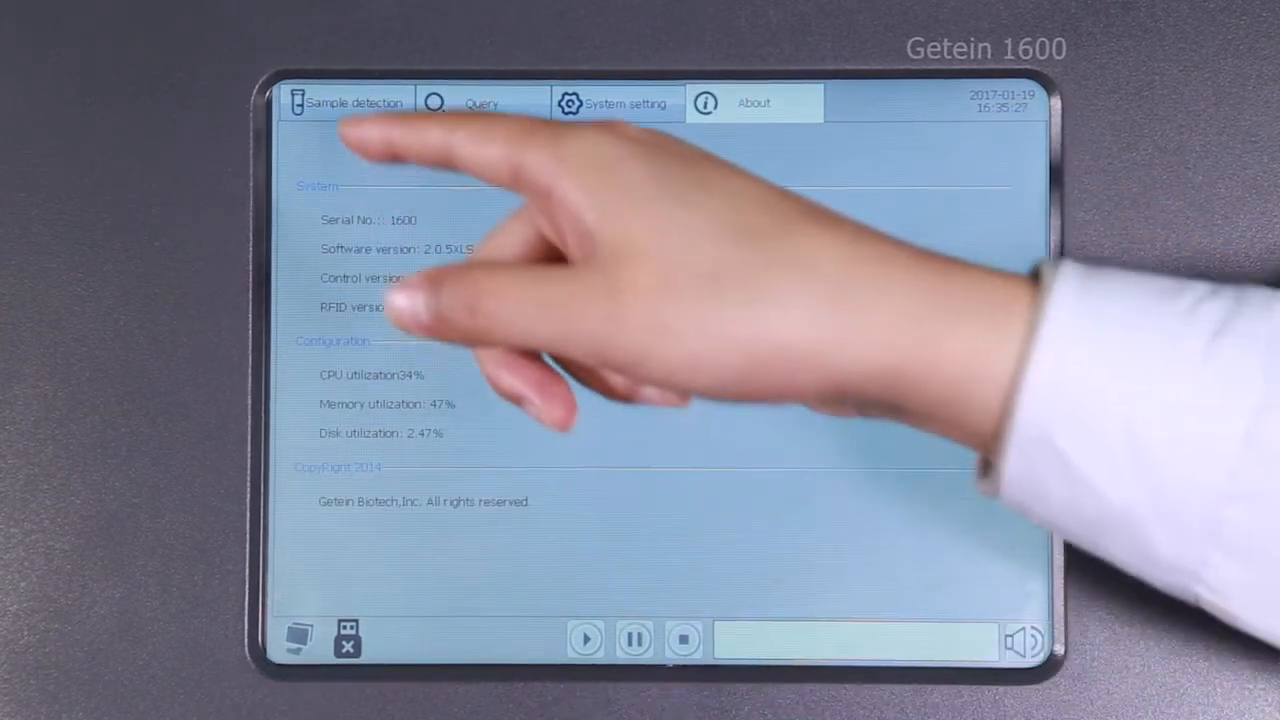
{"action": "left_click", "coordinate": [356, 104]}
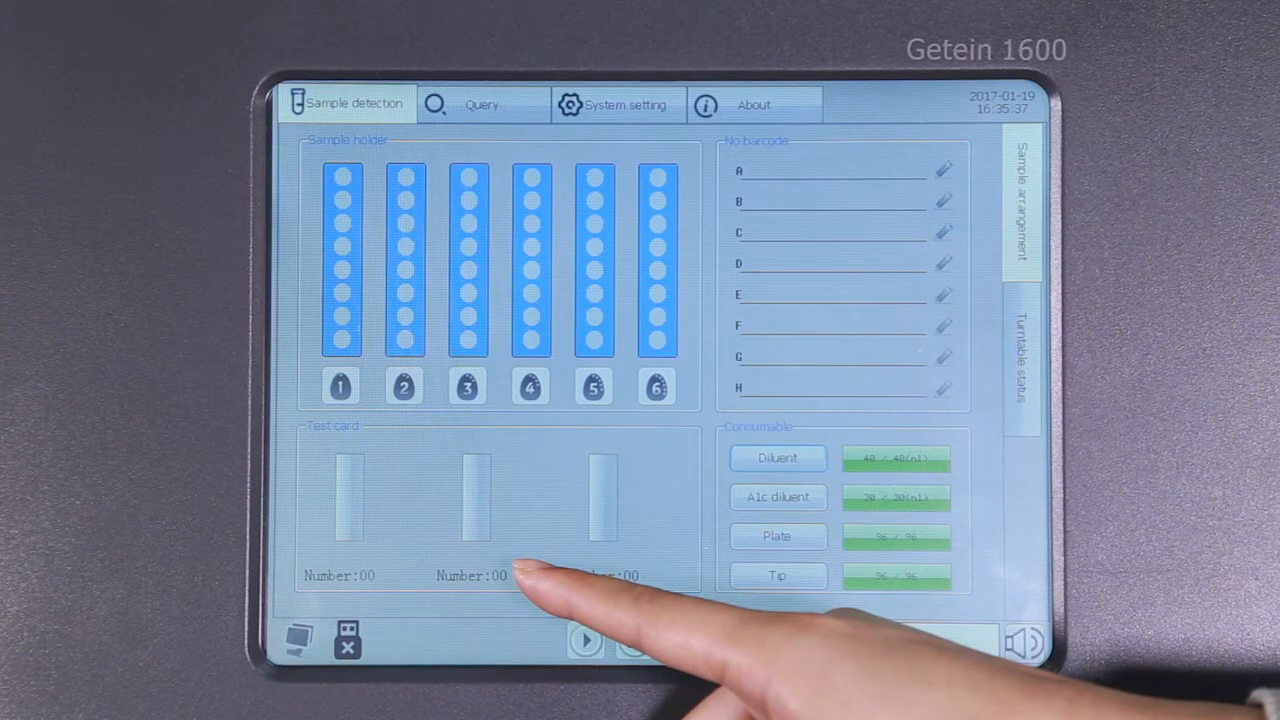
{"action": "left_click", "coordinate": [584, 640]}
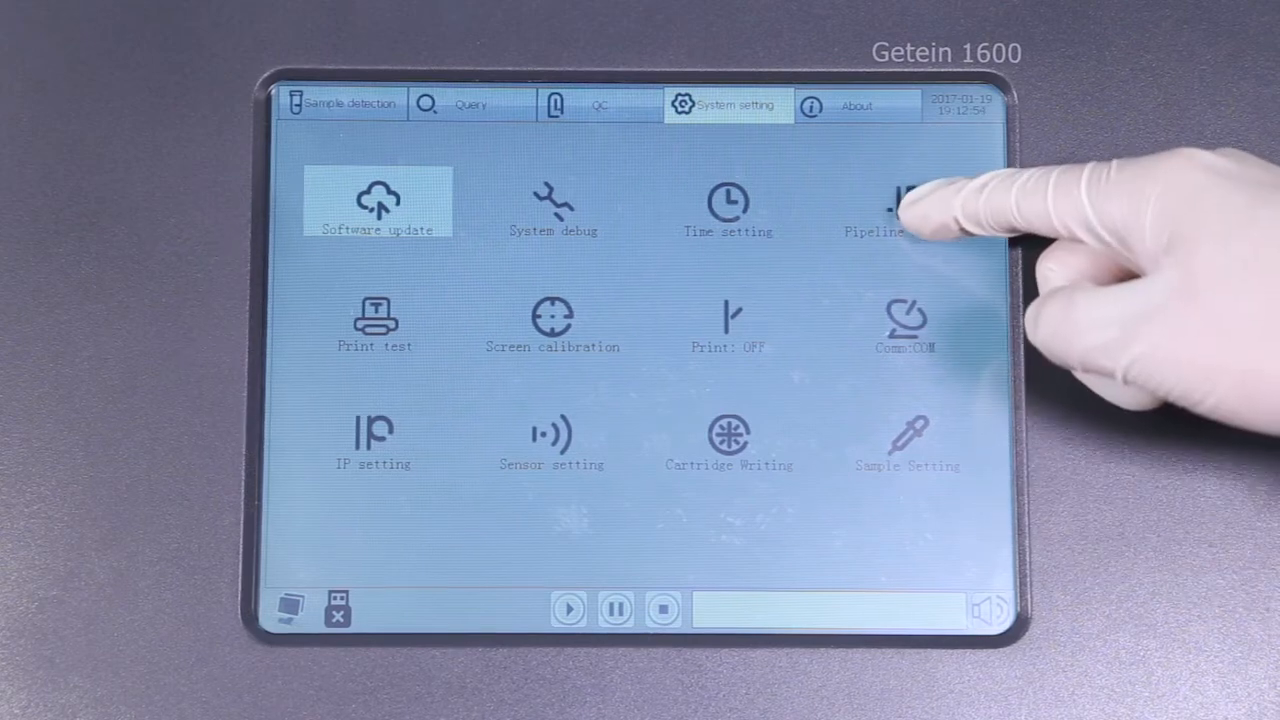
Run Pipeline washing and confirm Yes in the Wash pipeline dialog.
{"action": "left_click", "coordinate": [900, 210]}
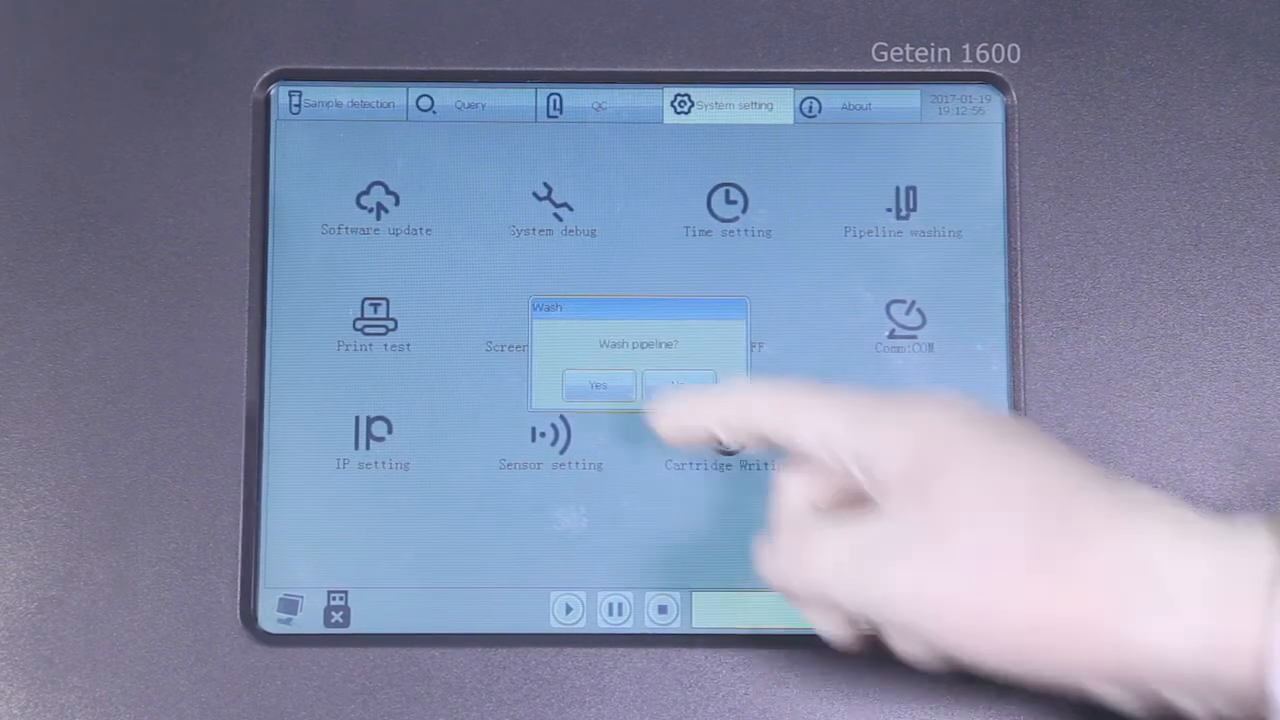
{"action": "left_click", "coordinate": [680, 386]}
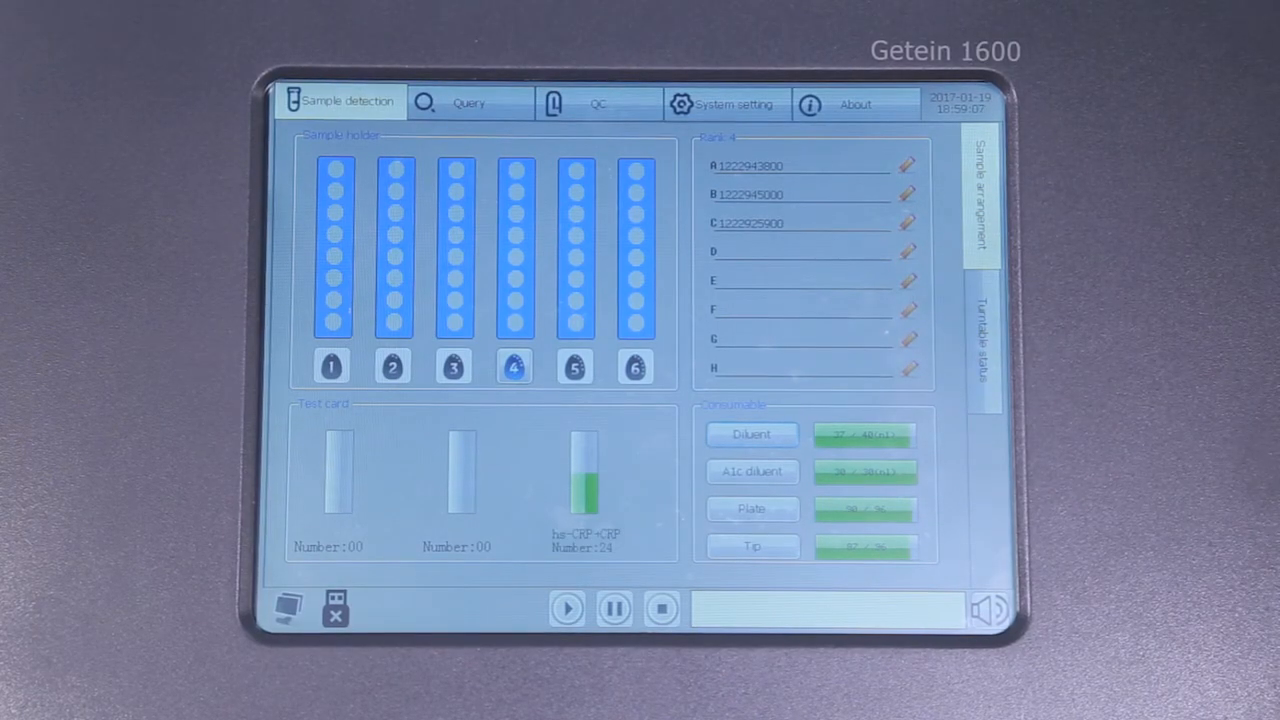
Select sample rack 4 and start the sample test run.
{"action": "left_click", "coordinate": [512, 368]}
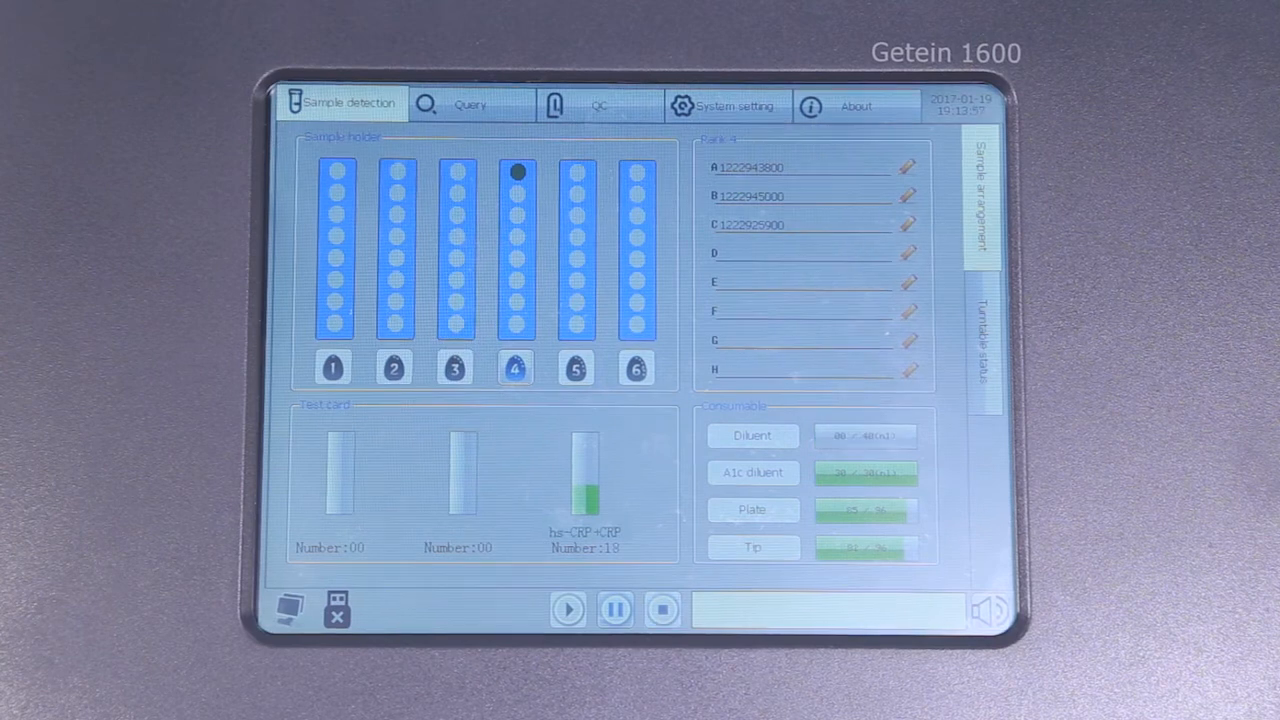
{"action": "left_click", "coordinate": [836, 610]}
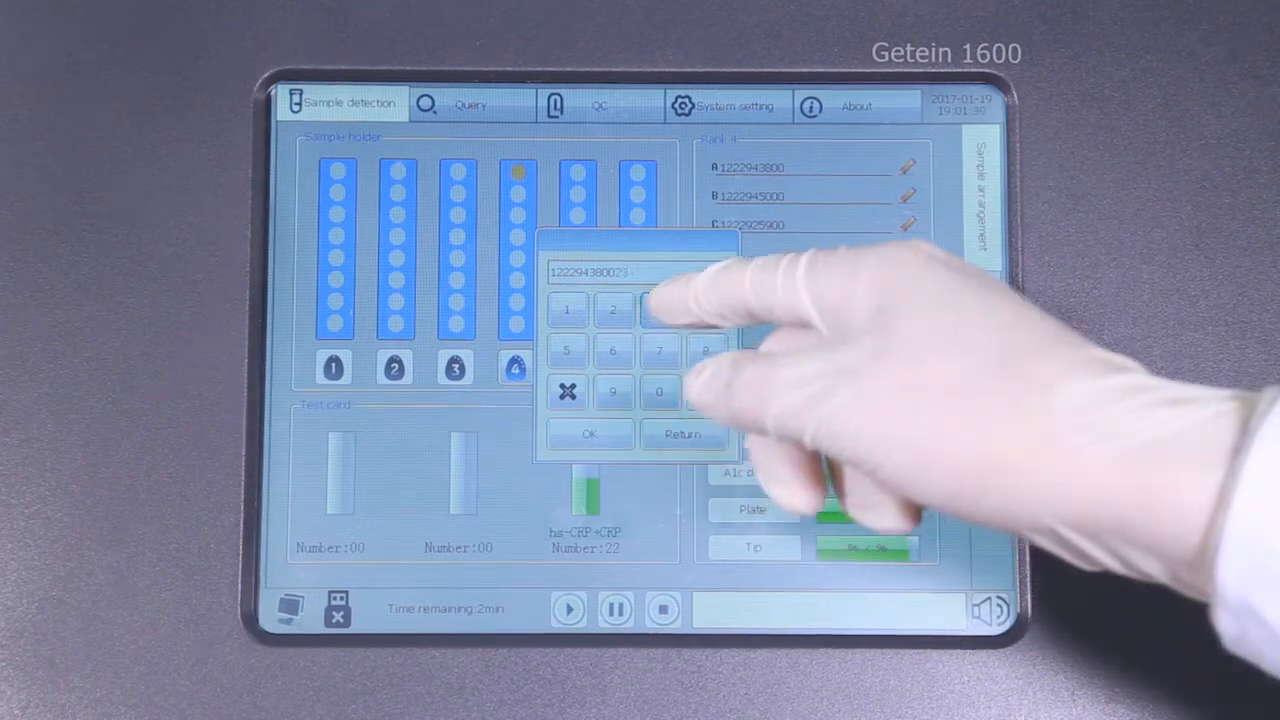
Confirm the entered barcode with OK, bringing up sample No.04 settings.
{"action": "left_click", "coordinate": [704, 308]}
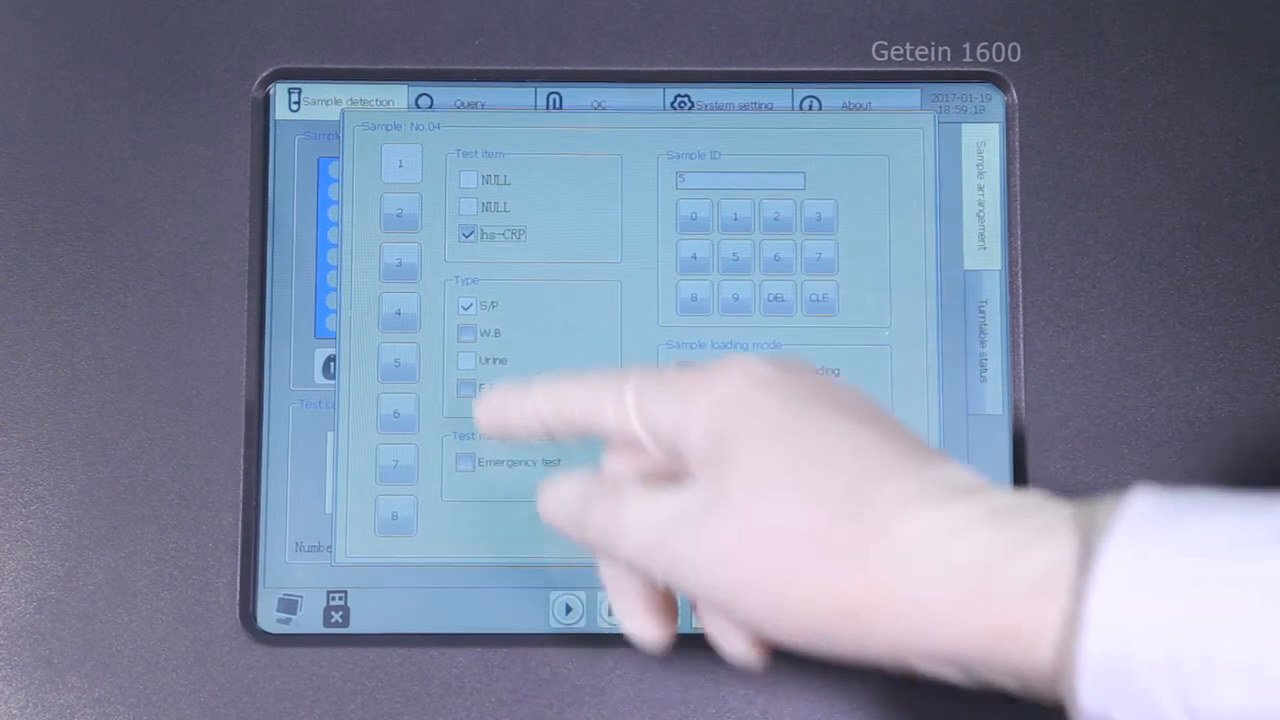
Set sample No.04 to W.B with ID 1 and continuous loading, then start Detect.
{"action": "left_click", "coordinate": [466, 332]}
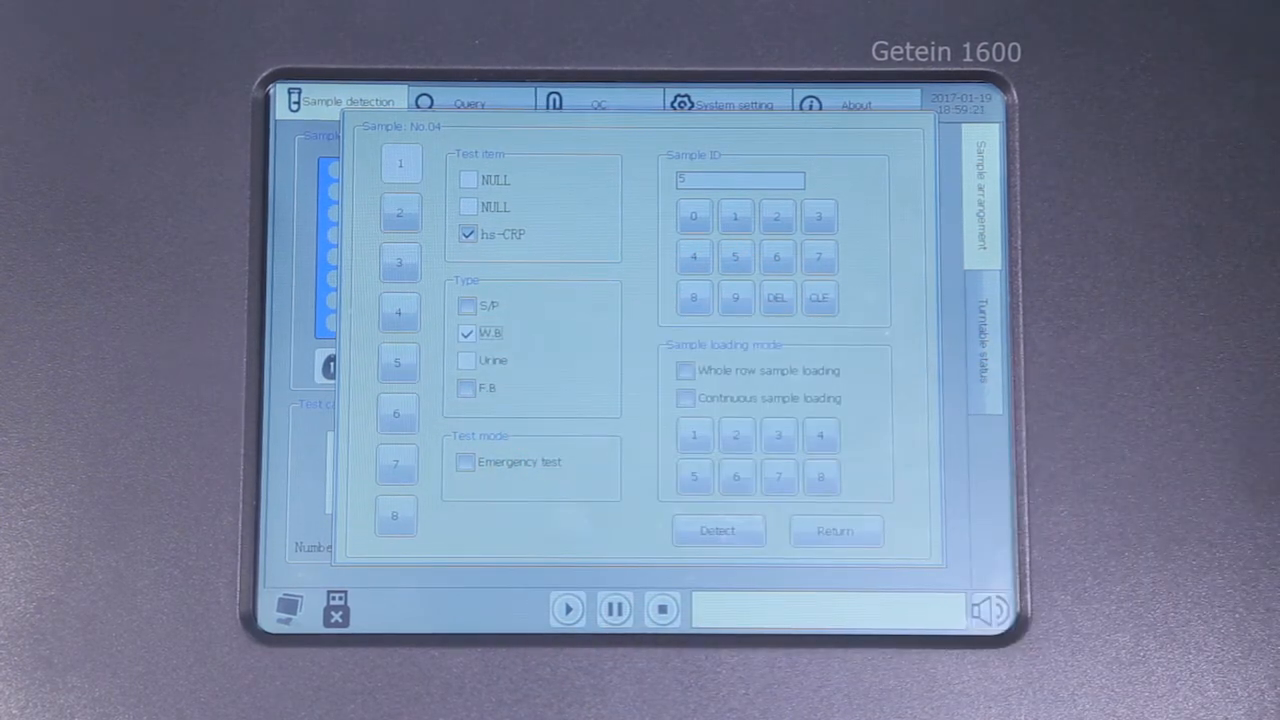
{"action": "left_click", "coordinate": [736, 216]}
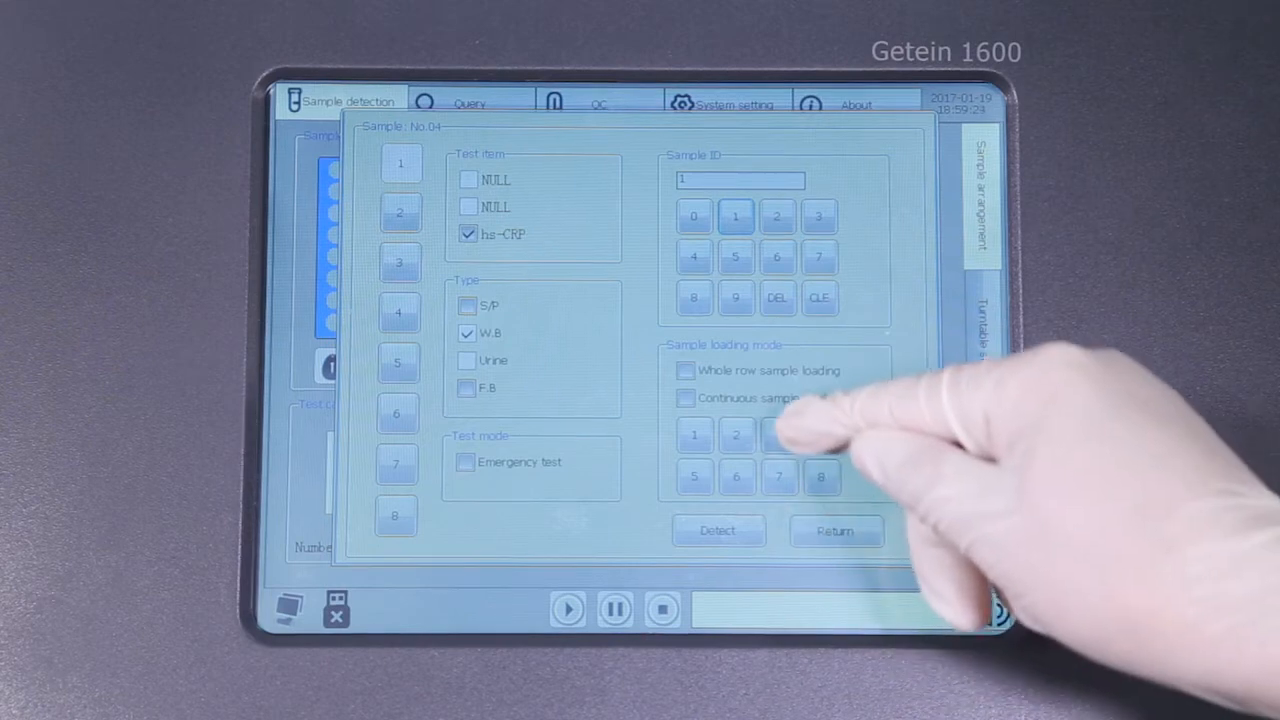
{"action": "left_click", "coordinate": [684, 398]}
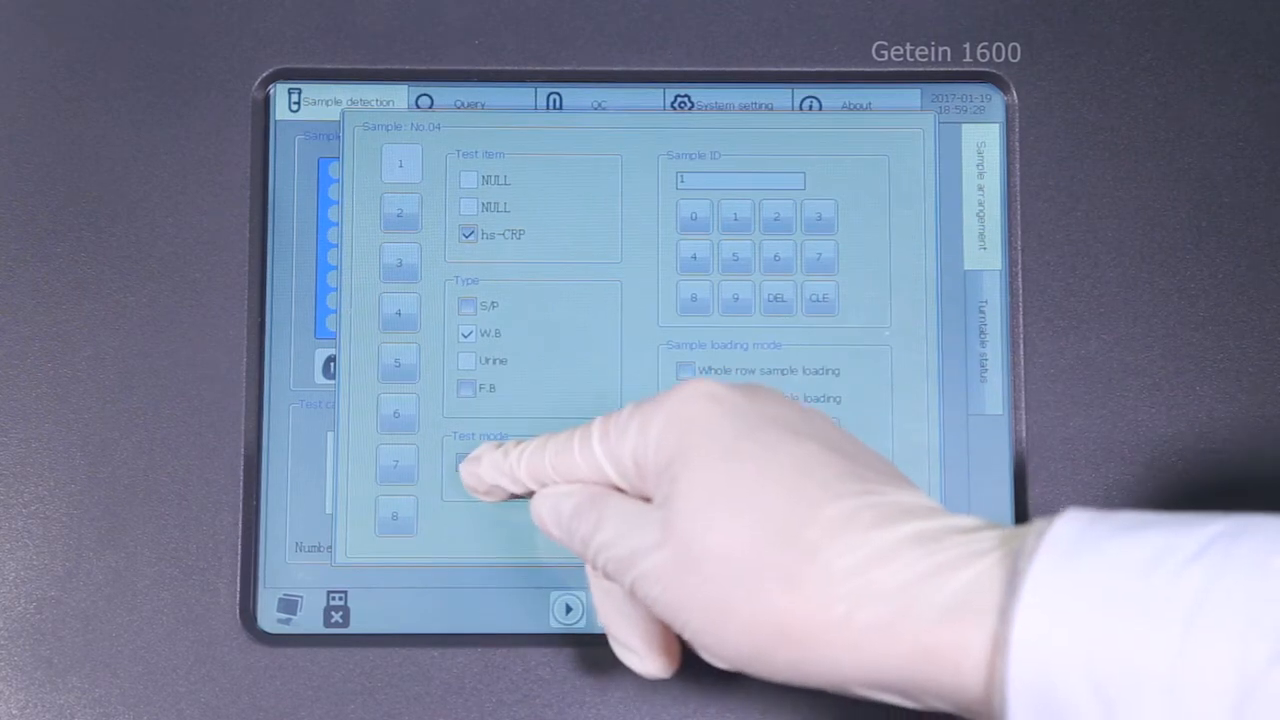
{"action": "left_click", "coordinate": [464, 462]}
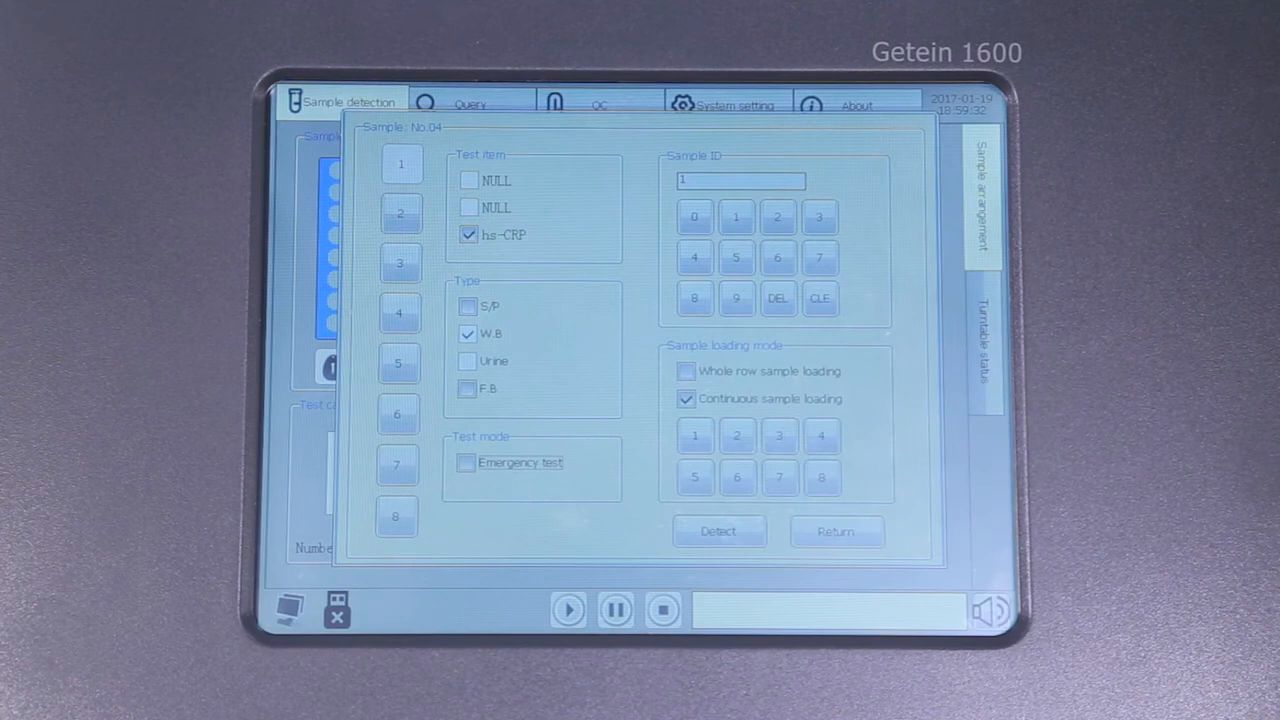
{"action": "left_click", "coordinate": [718, 532]}
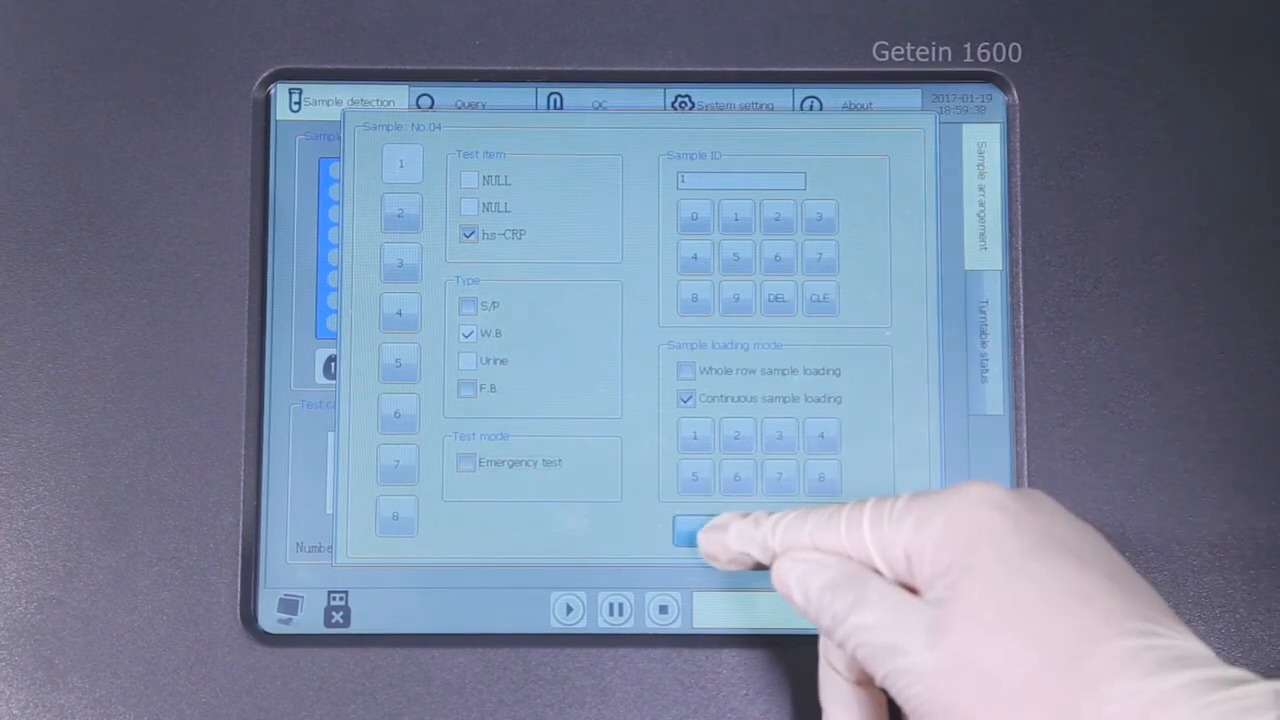
{"action": "left_click", "coordinate": [696, 532]}
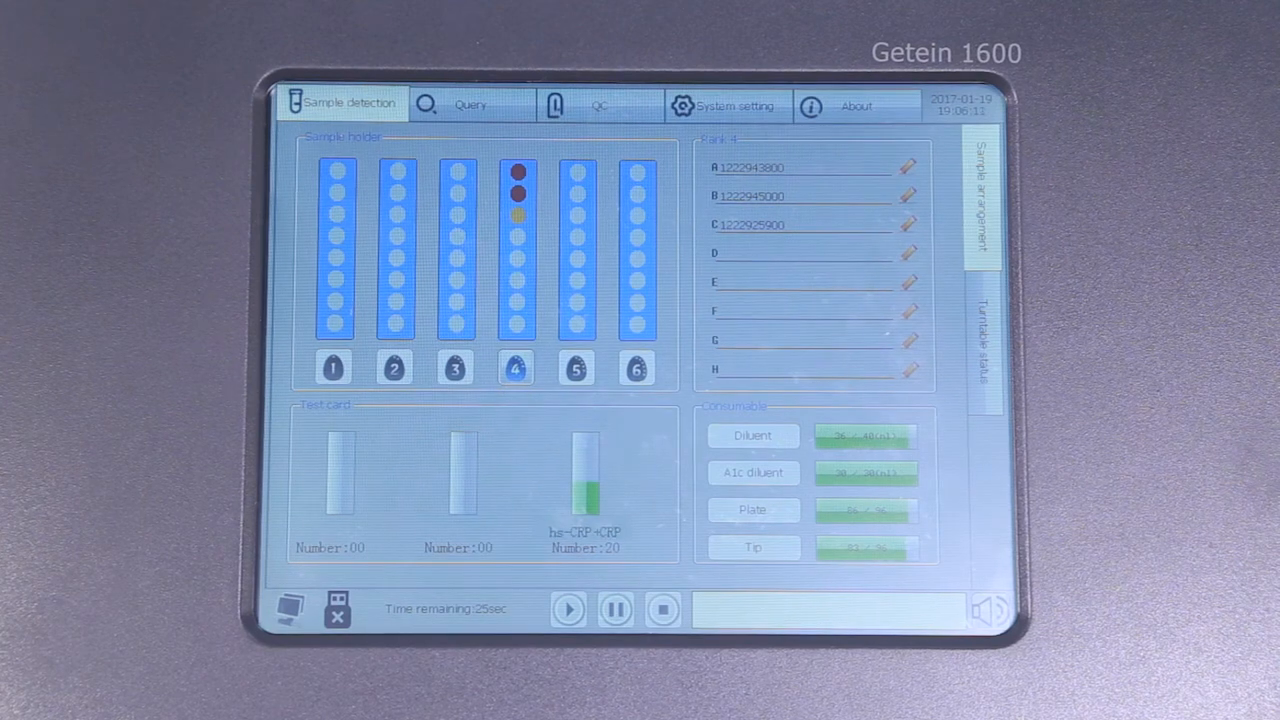
Switch to the Query screen listing stored hs-CRP results.
{"action": "left_click", "coordinate": [470, 104]}
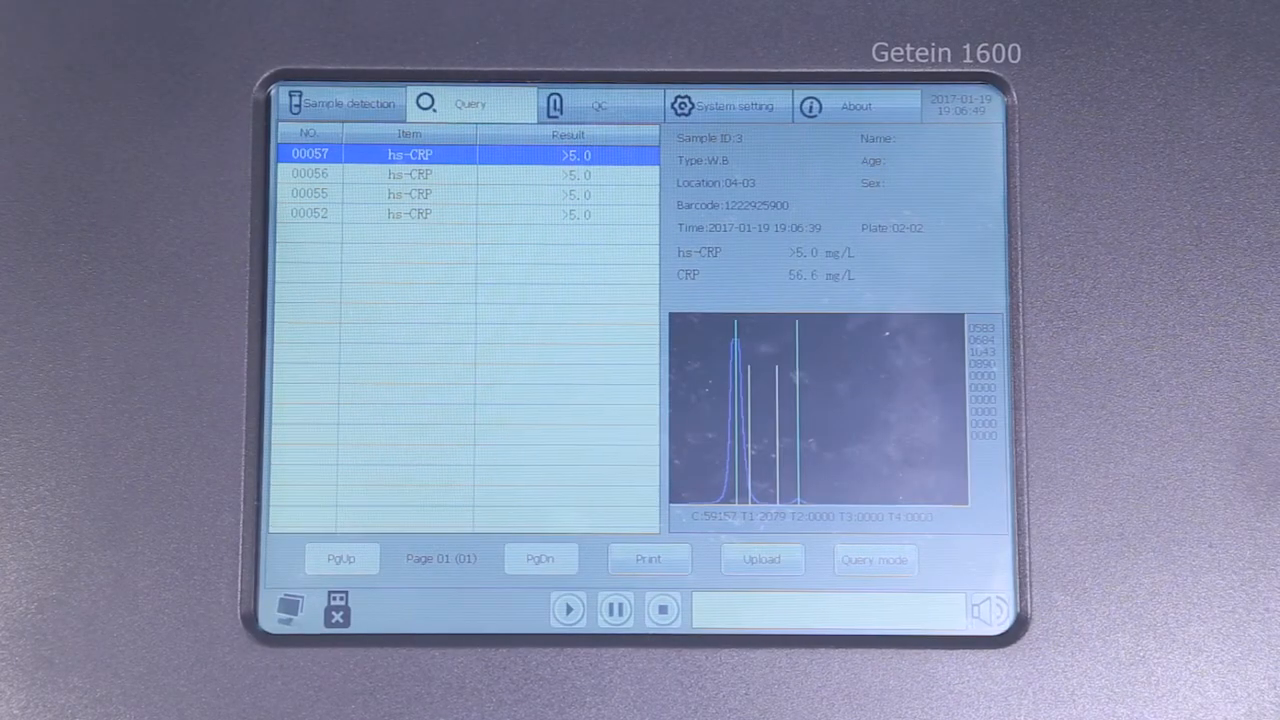
Query by sample number so only hs-CRP record 00050 is listed, and acknowledge the message.
{"action": "left_click", "coordinate": [408, 214]}
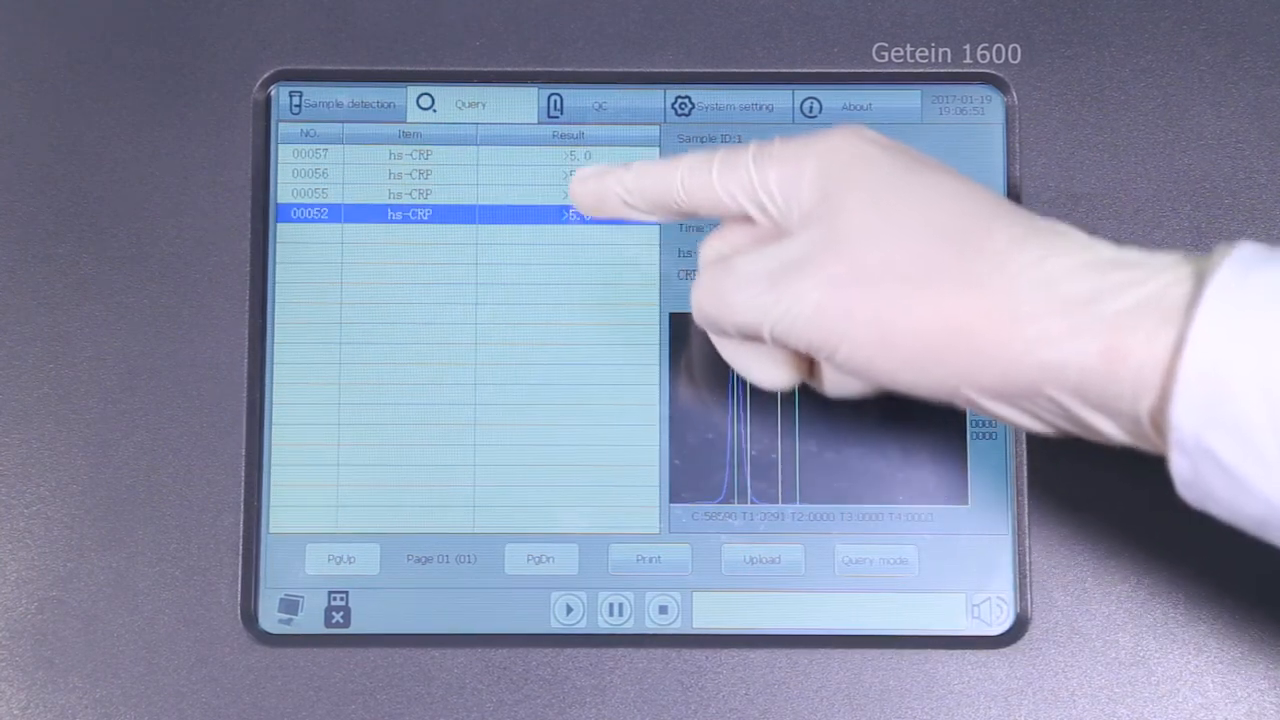
{"action": "left_click", "coordinate": [410, 154]}
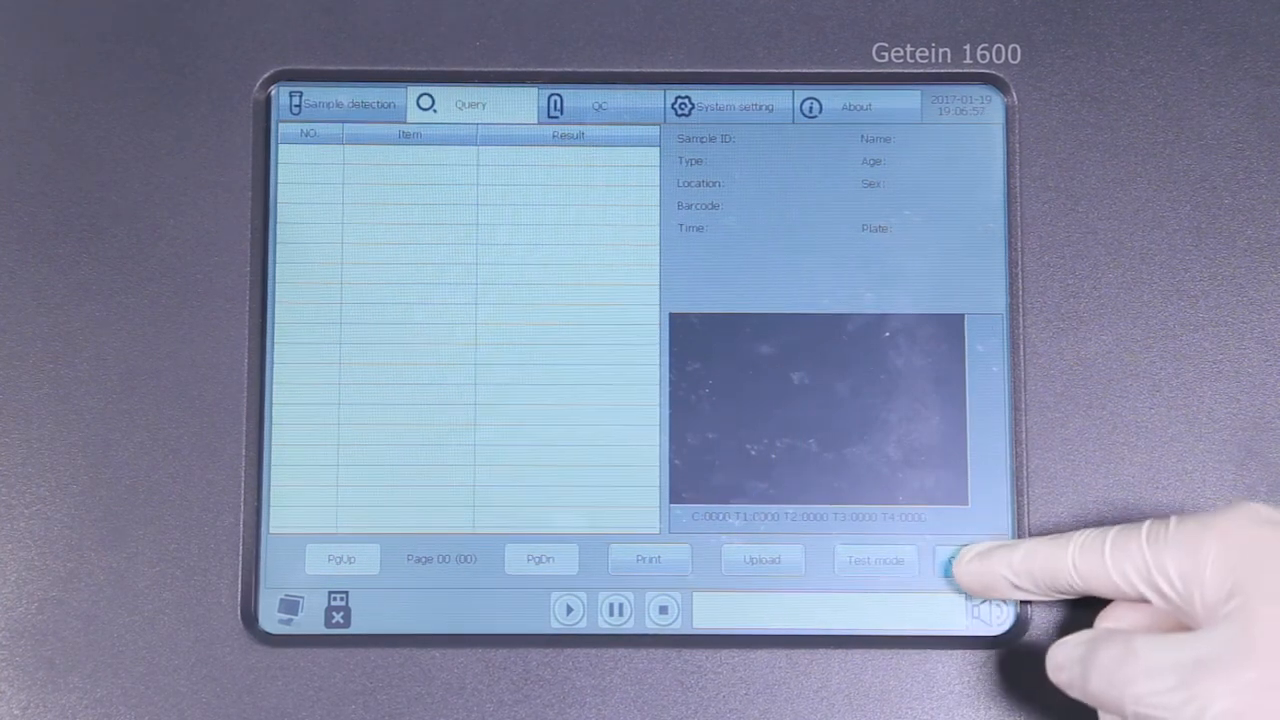
{"action": "left_click", "coordinate": [964, 560]}
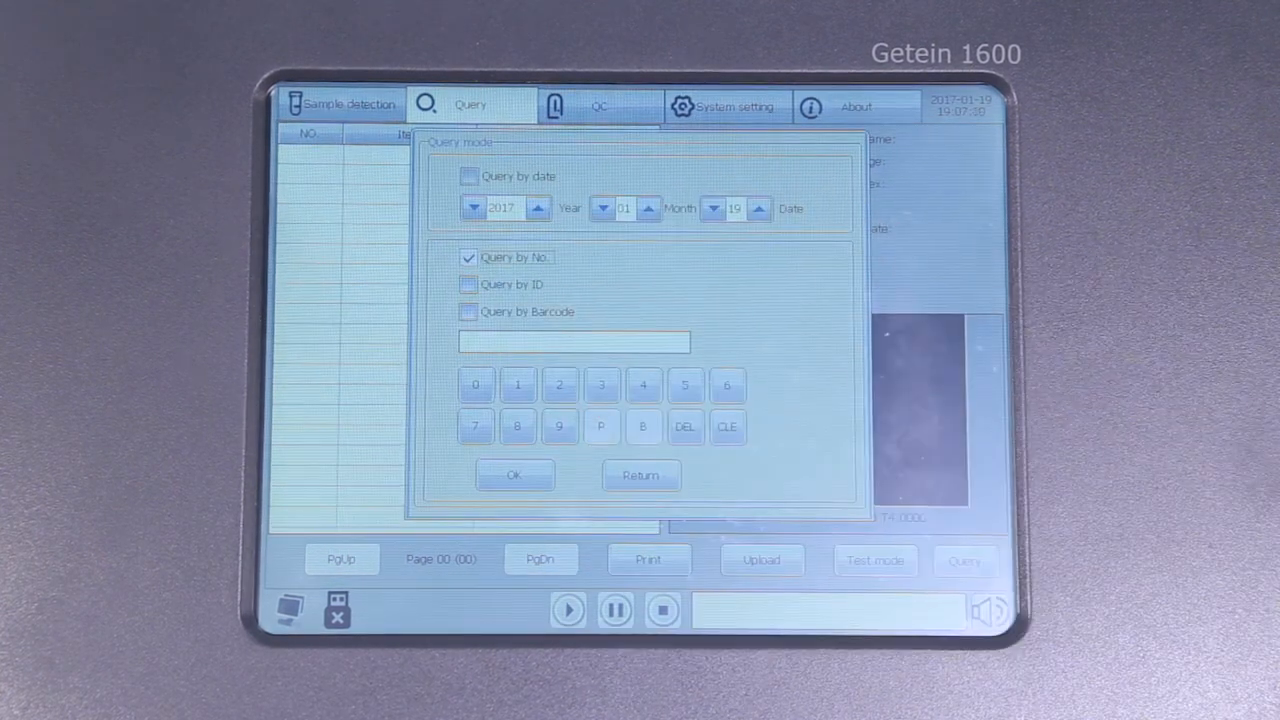
{"action": "left_click", "coordinate": [684, 384]}
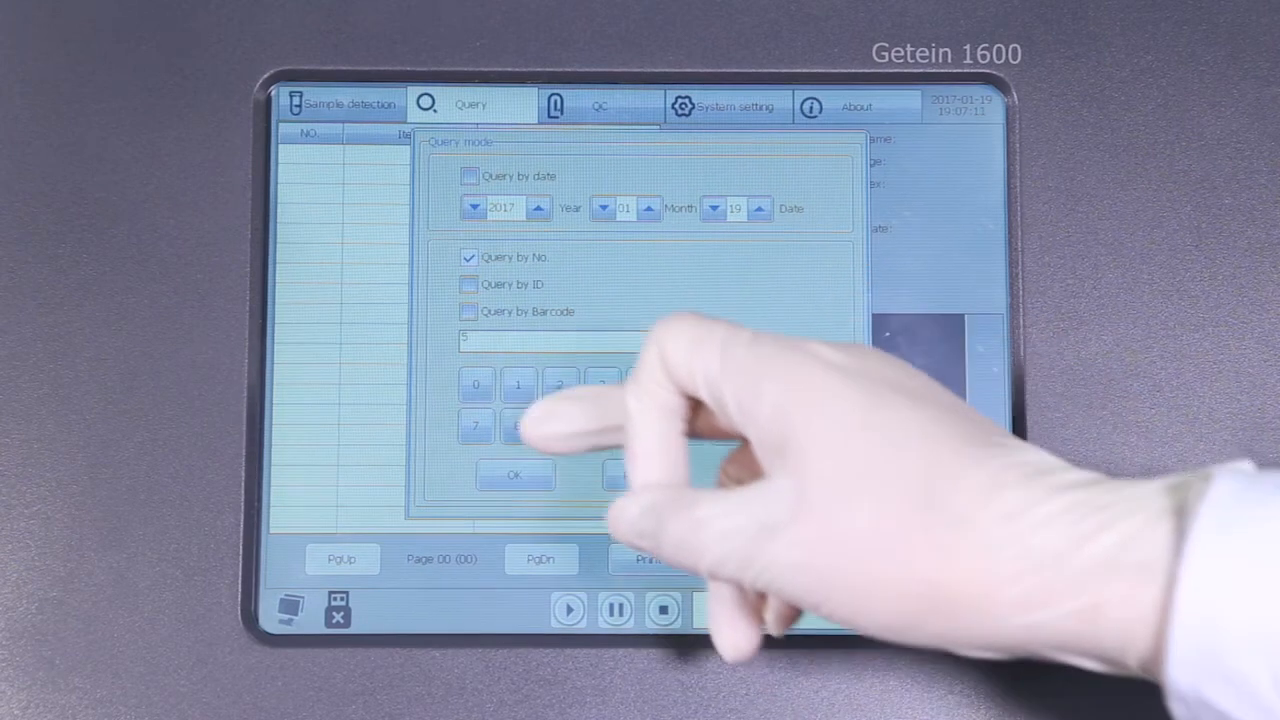
{"action": "left_click", "coordinate": [514, 474]}
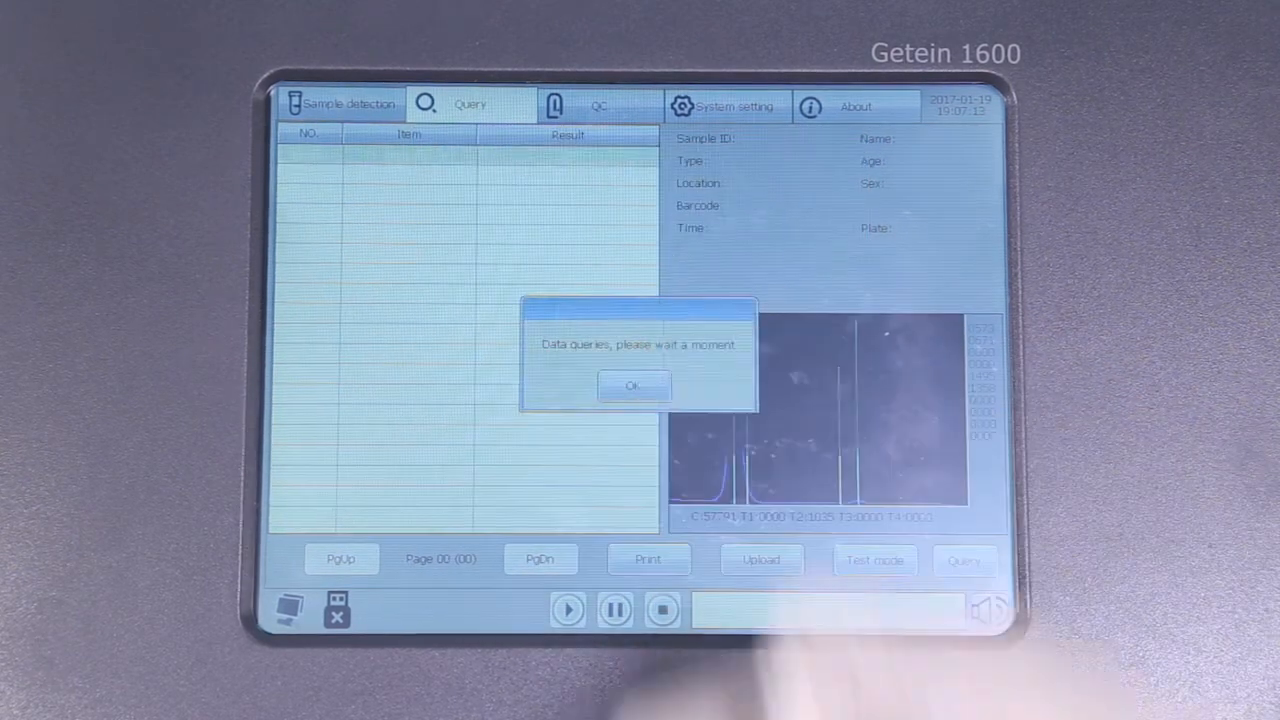
{"action": "left_click", "coordinate": [632, 386]}
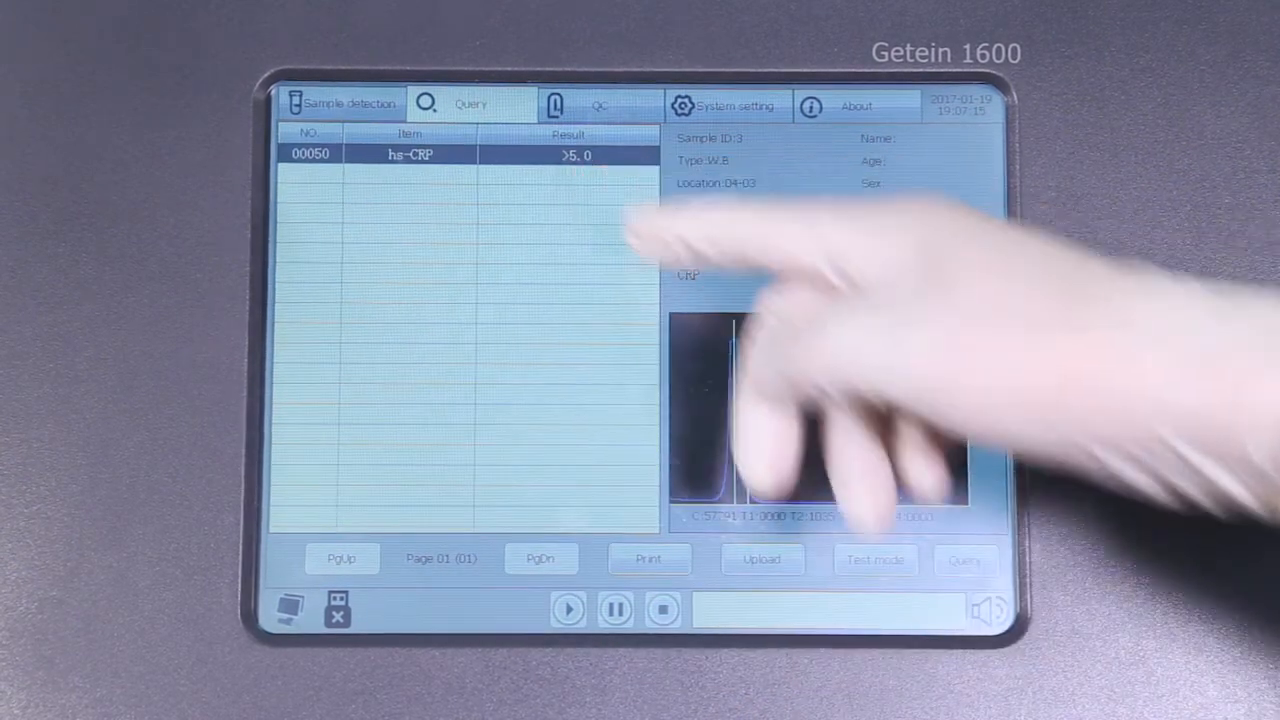